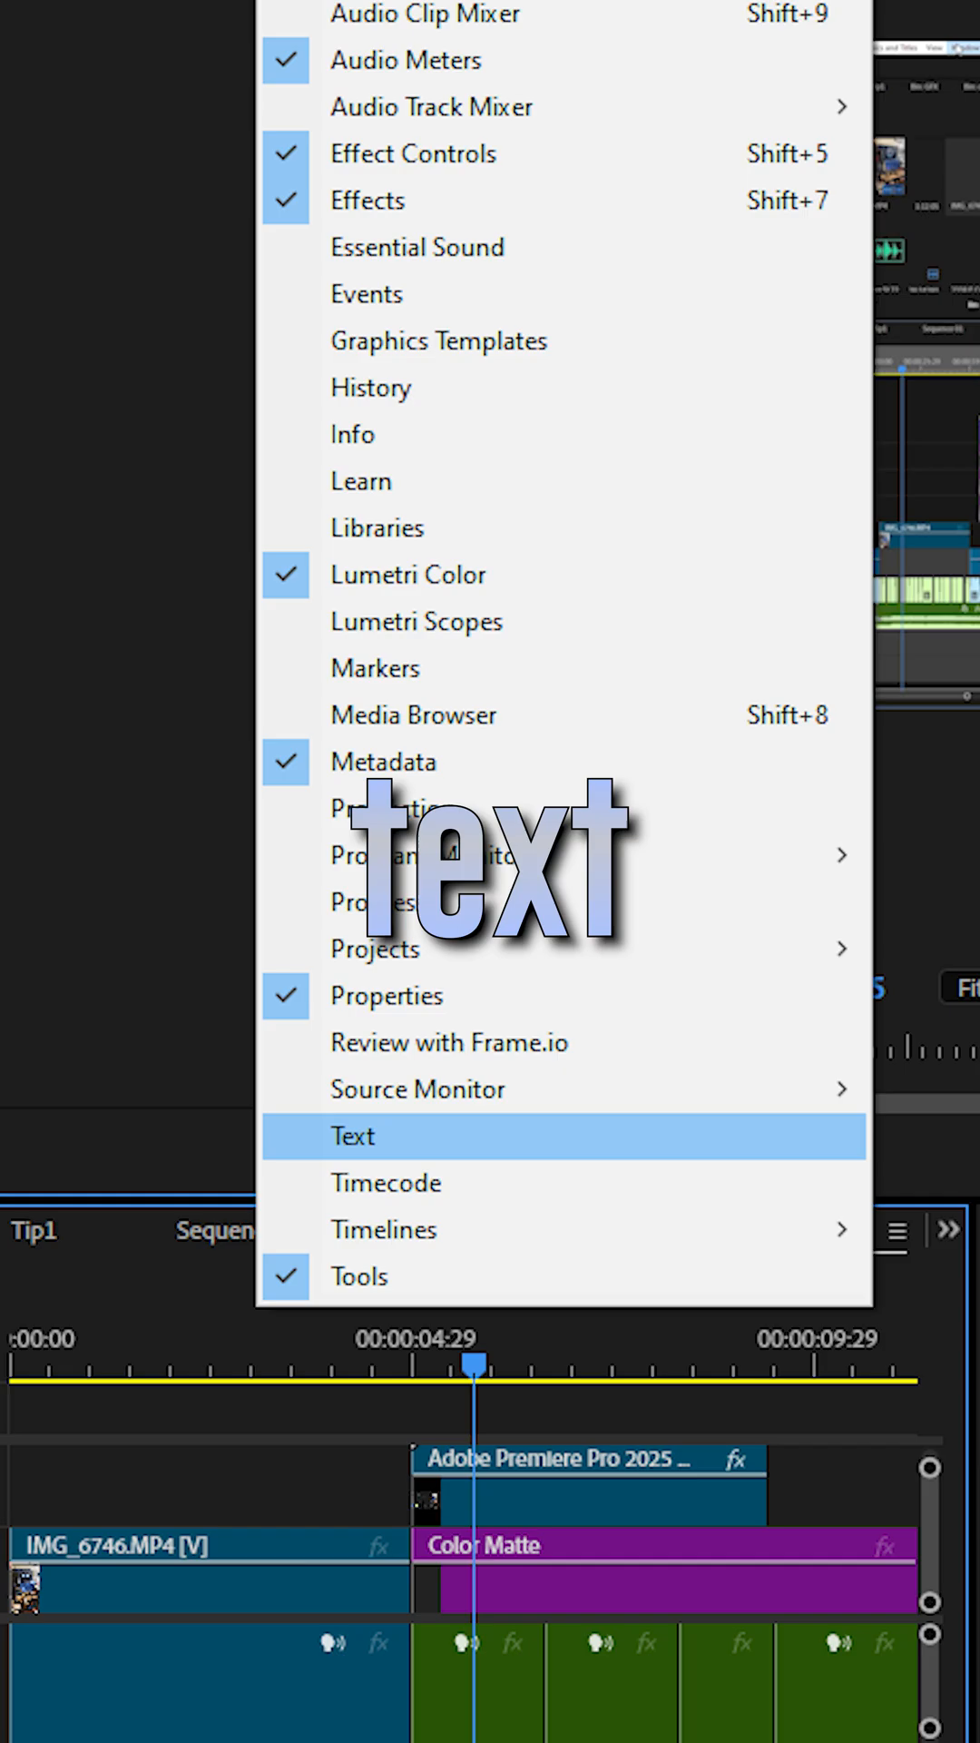
Start transcribing the interview clip's speech in the Transcript tab.
left_click(352, 1135)
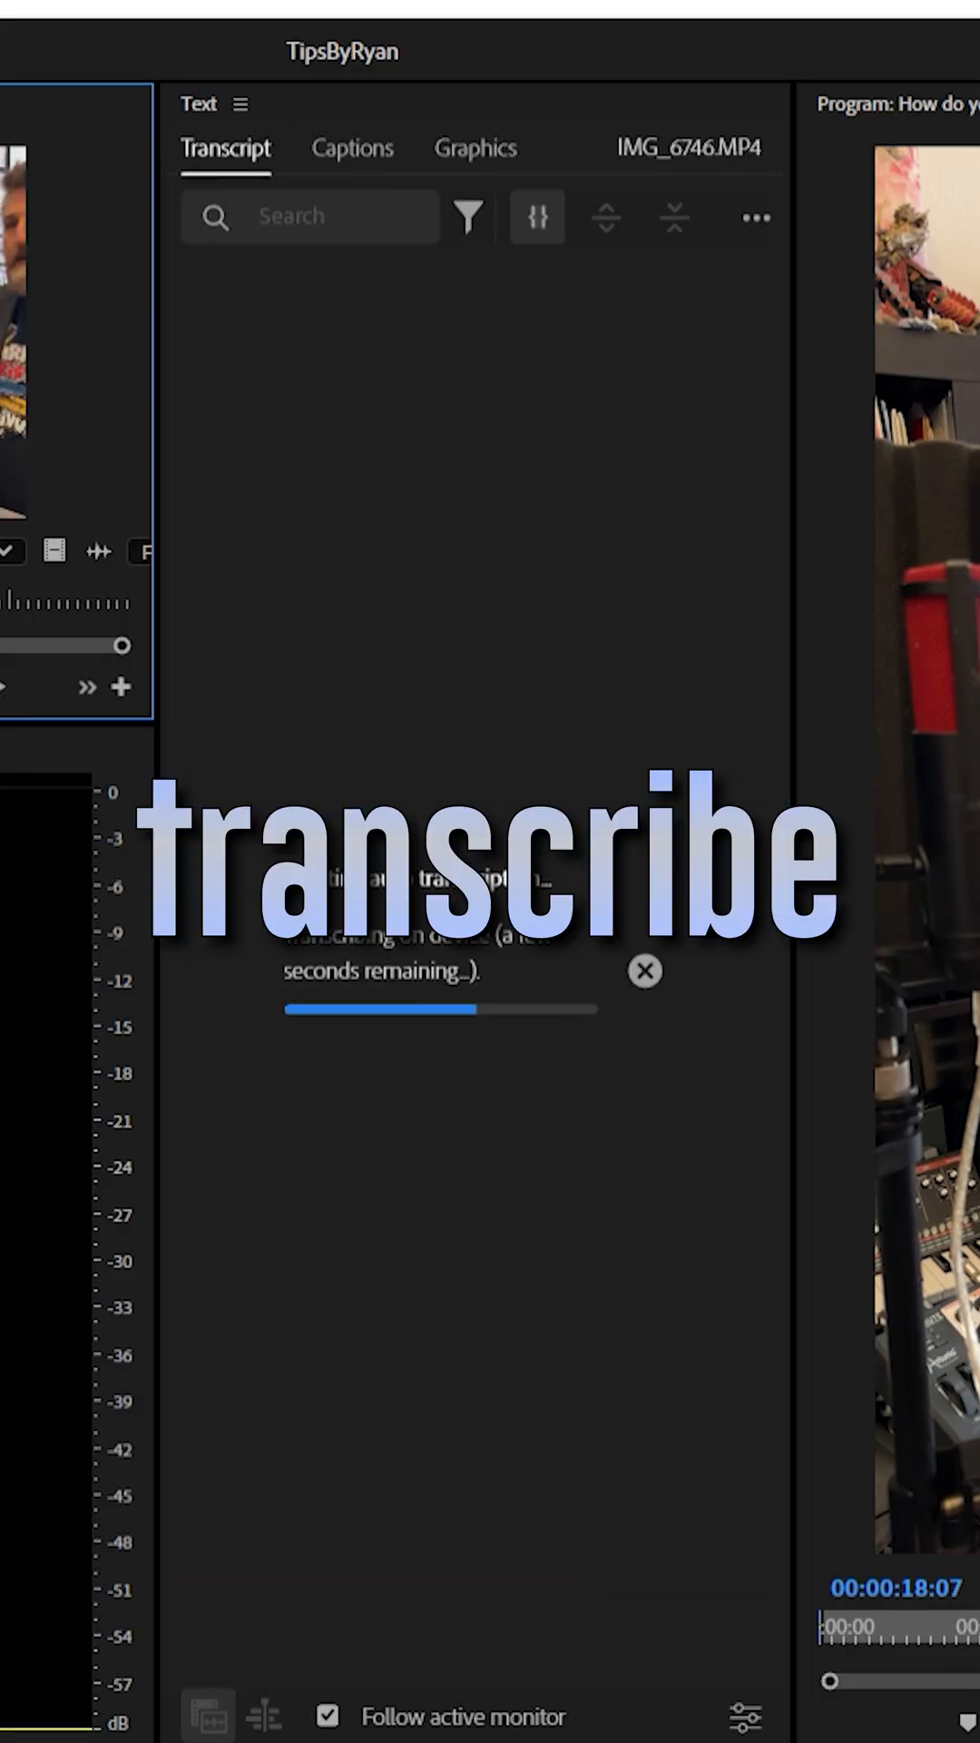
Generate captions from the finished transcript via the transcript actions menu.
left_click(753, 218)
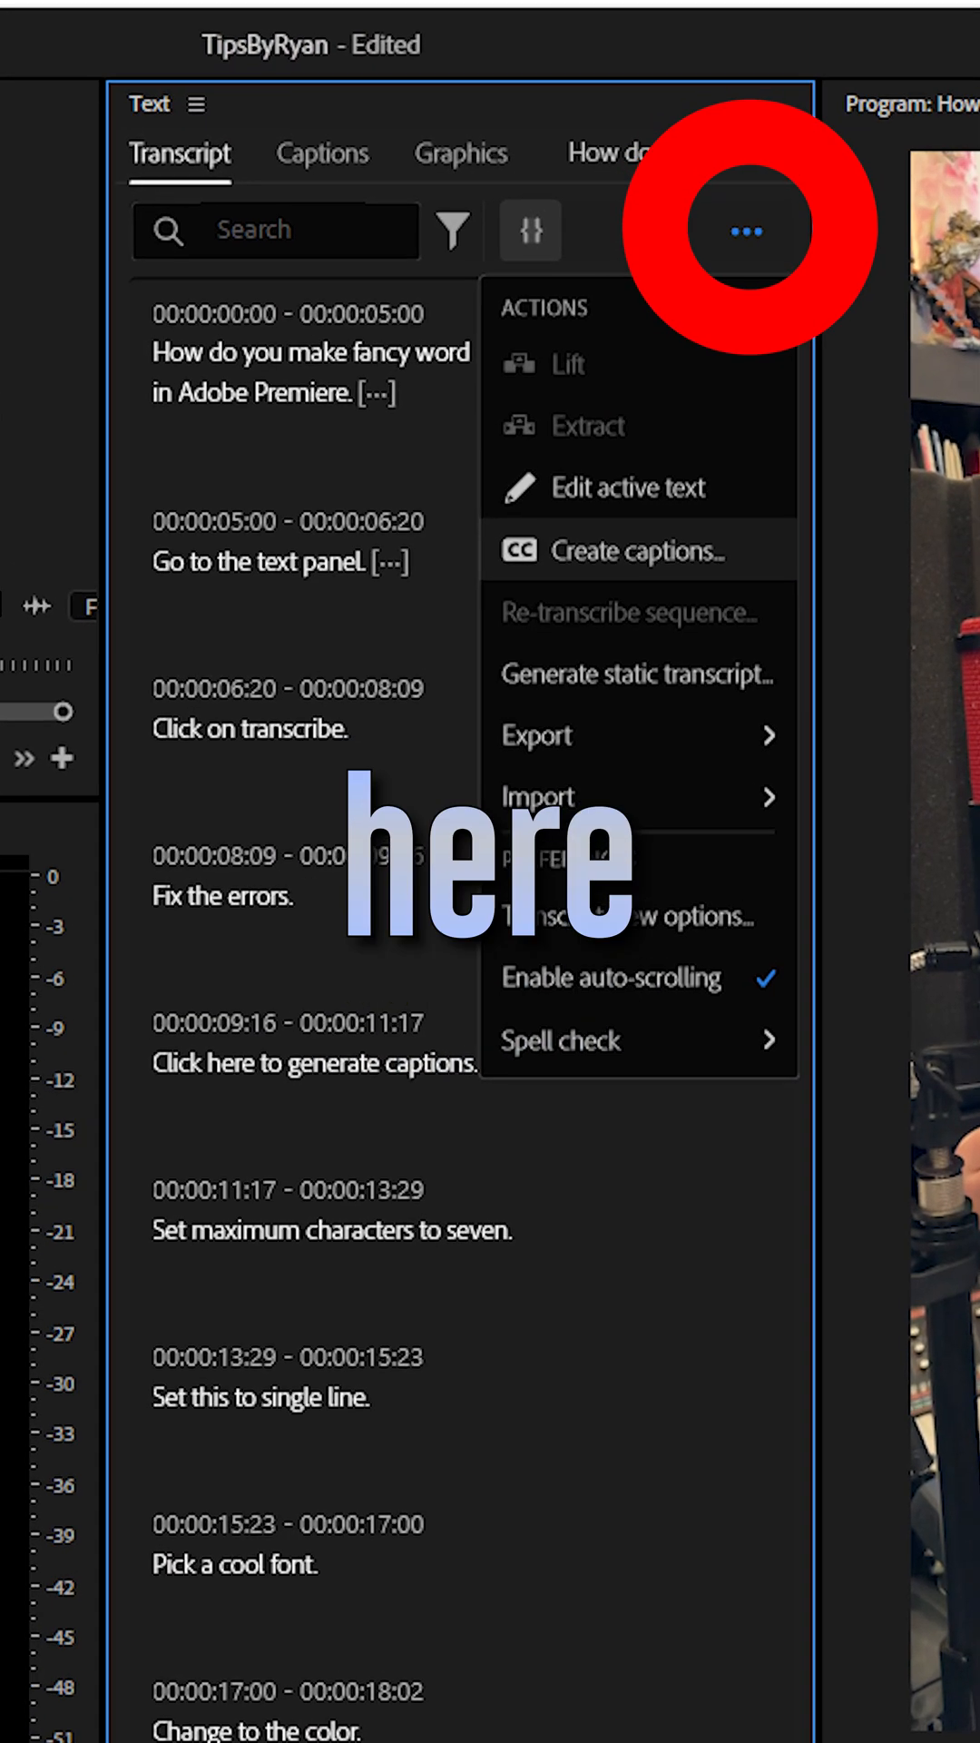
left_click(633, 550)
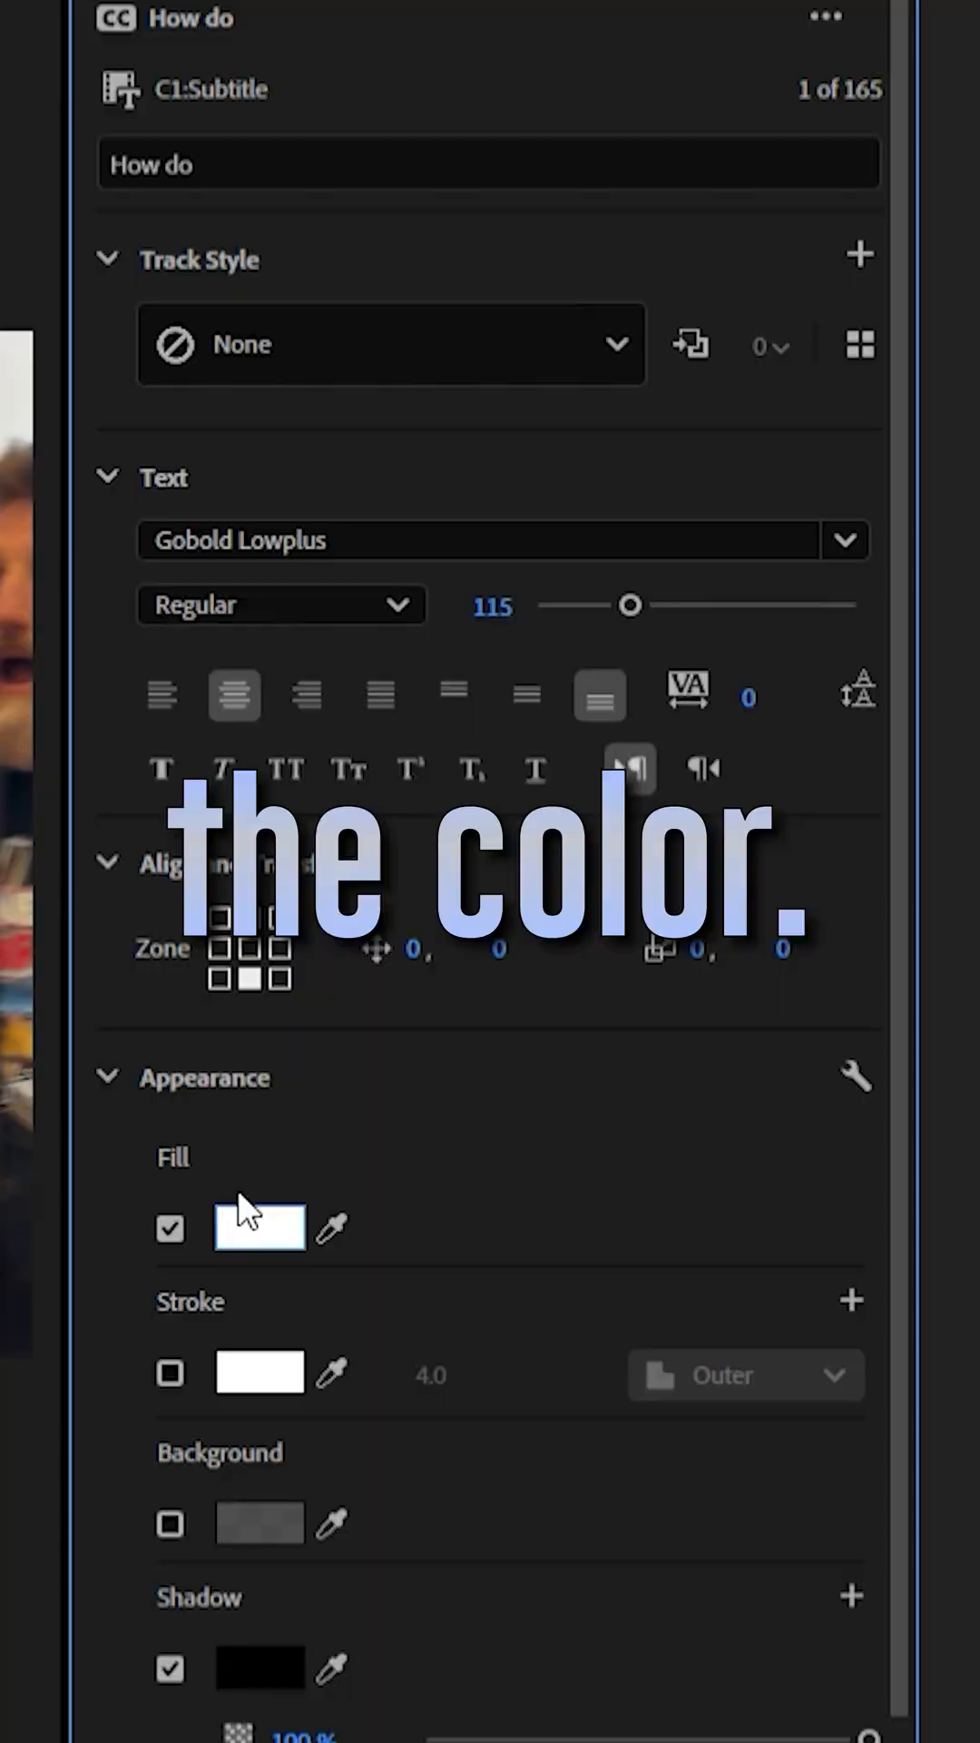
Set the caption fill colour and save the style as MyStyle.
left_click(257, 1227)
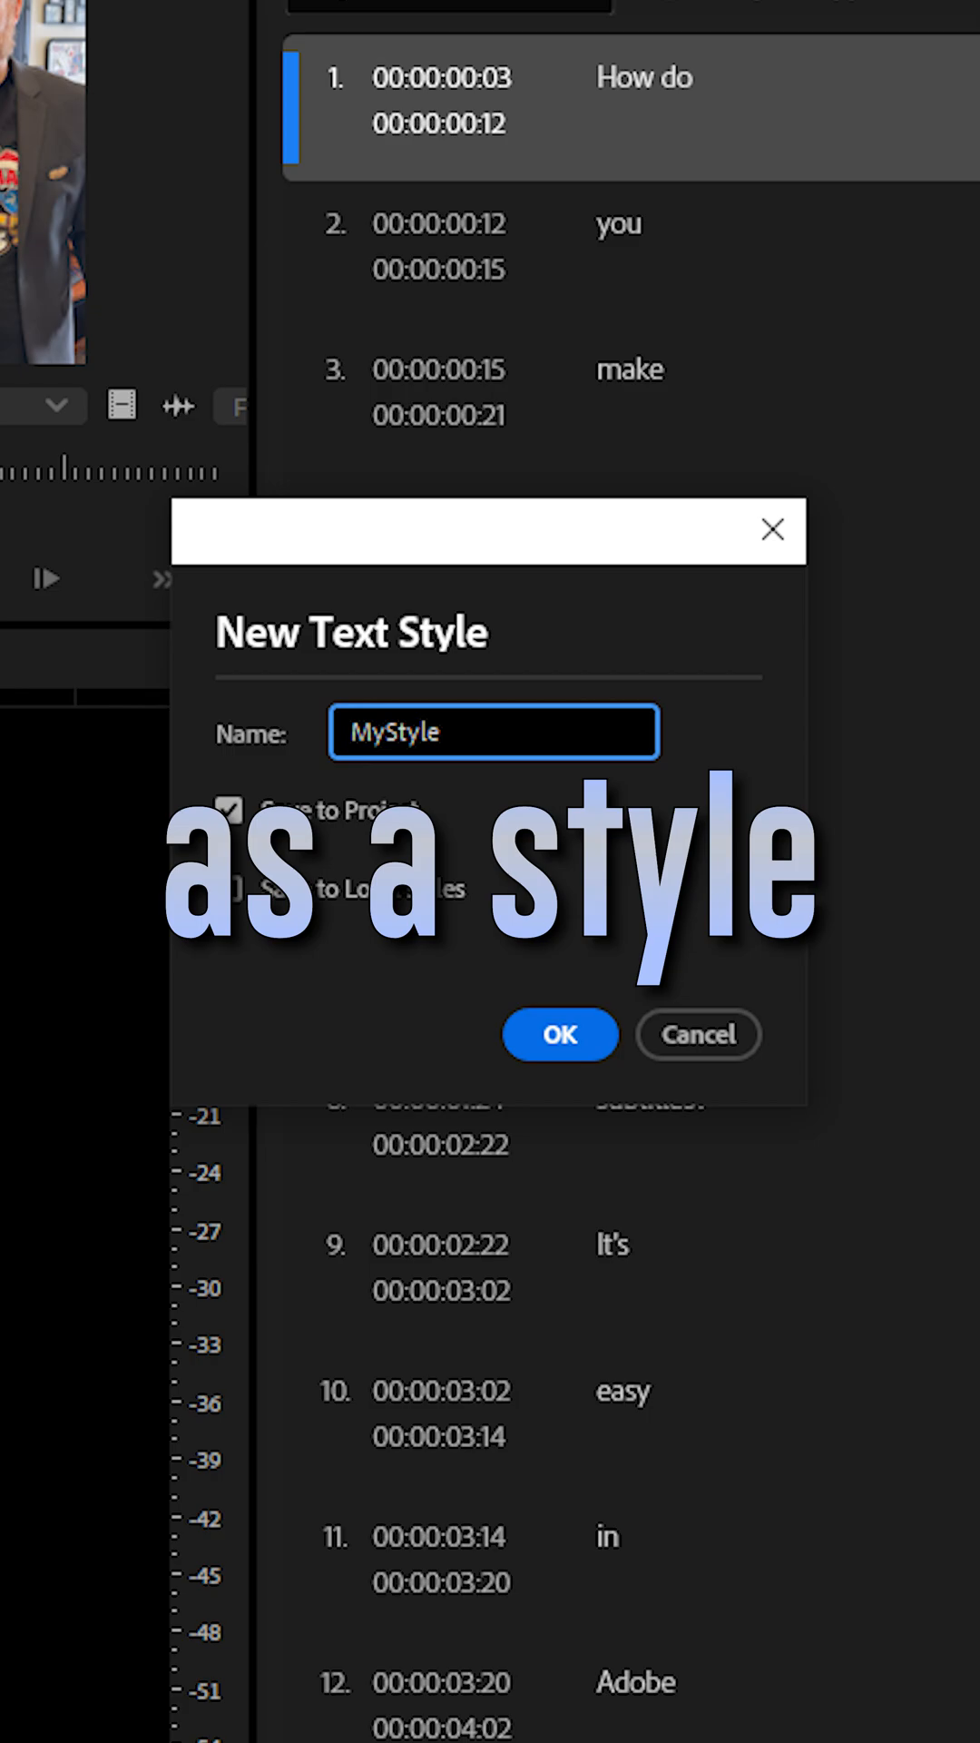
left_click(559, 1034)
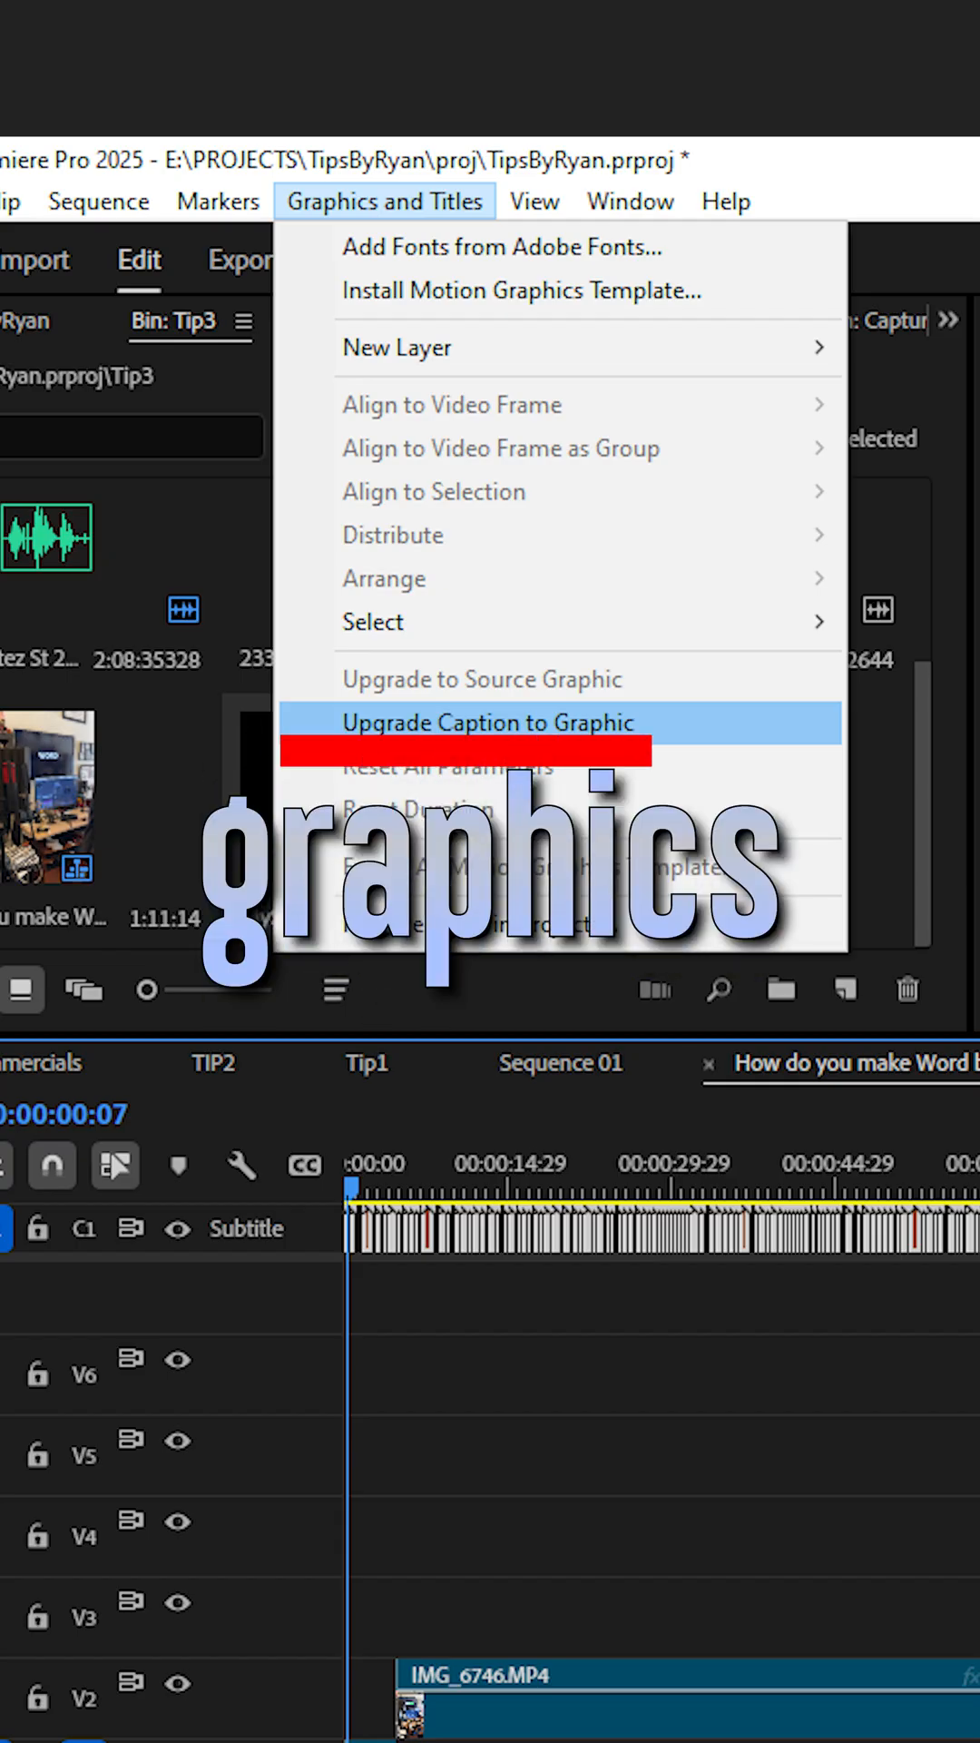
Upgrade the captions to individual graphic clips and copy the first clip's settings.
left_click(485, 722)
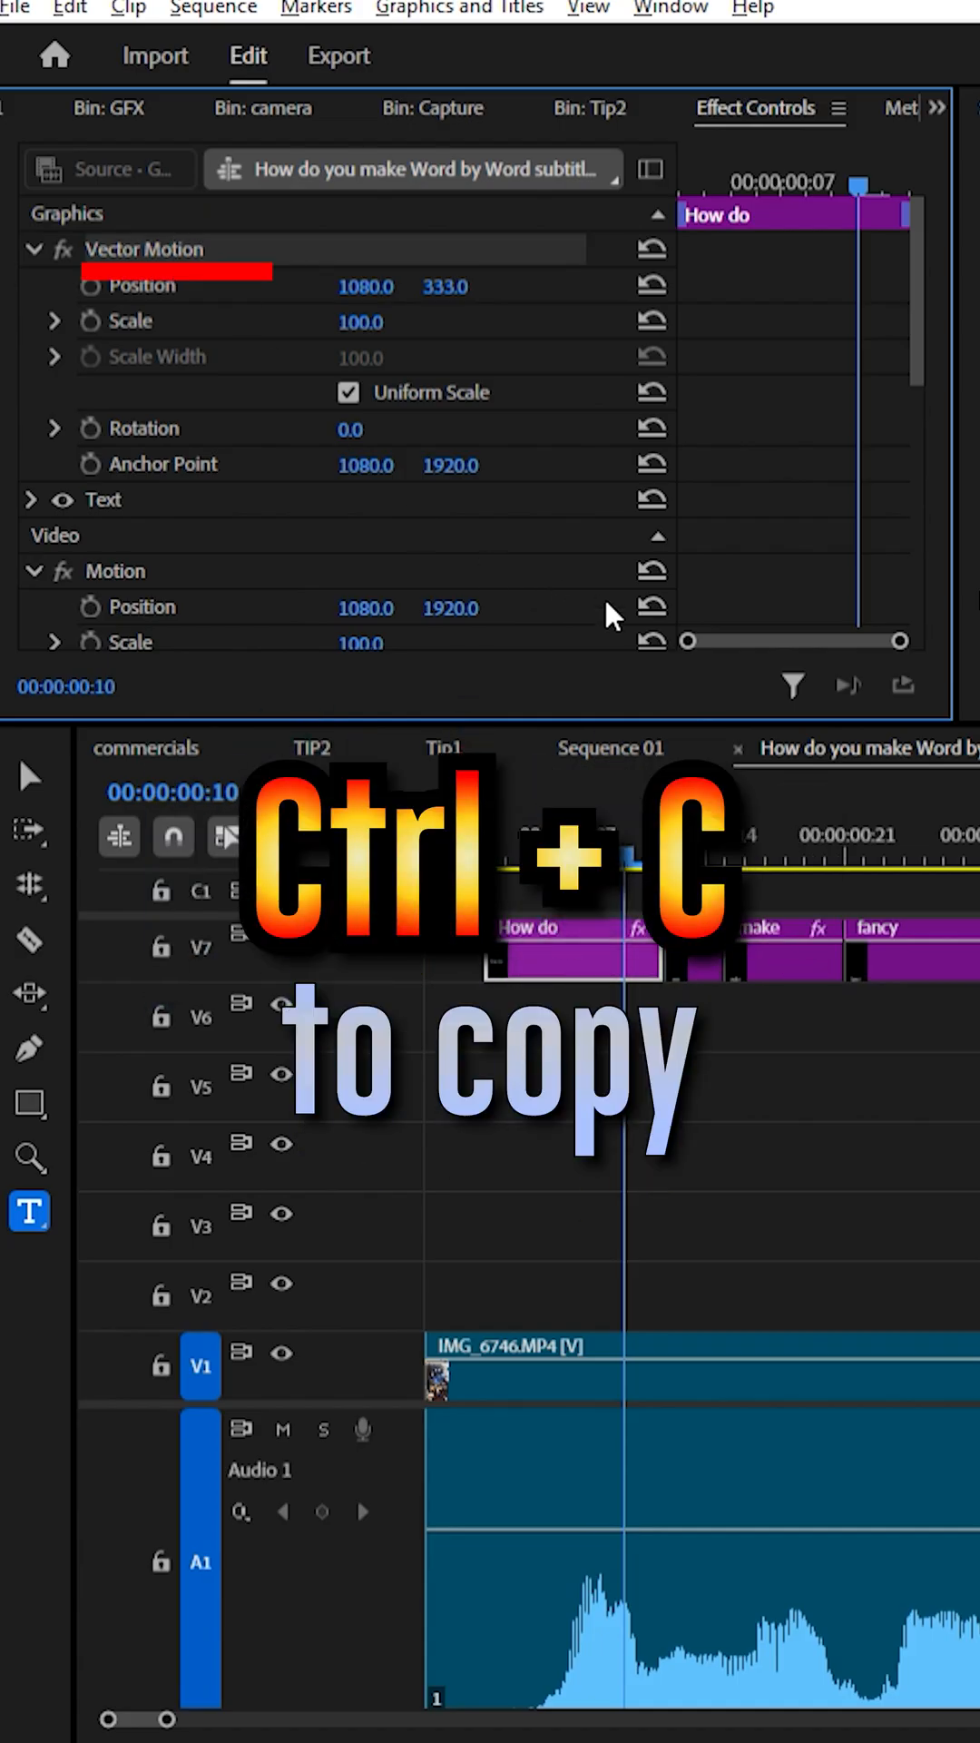
key("ctrl+v")
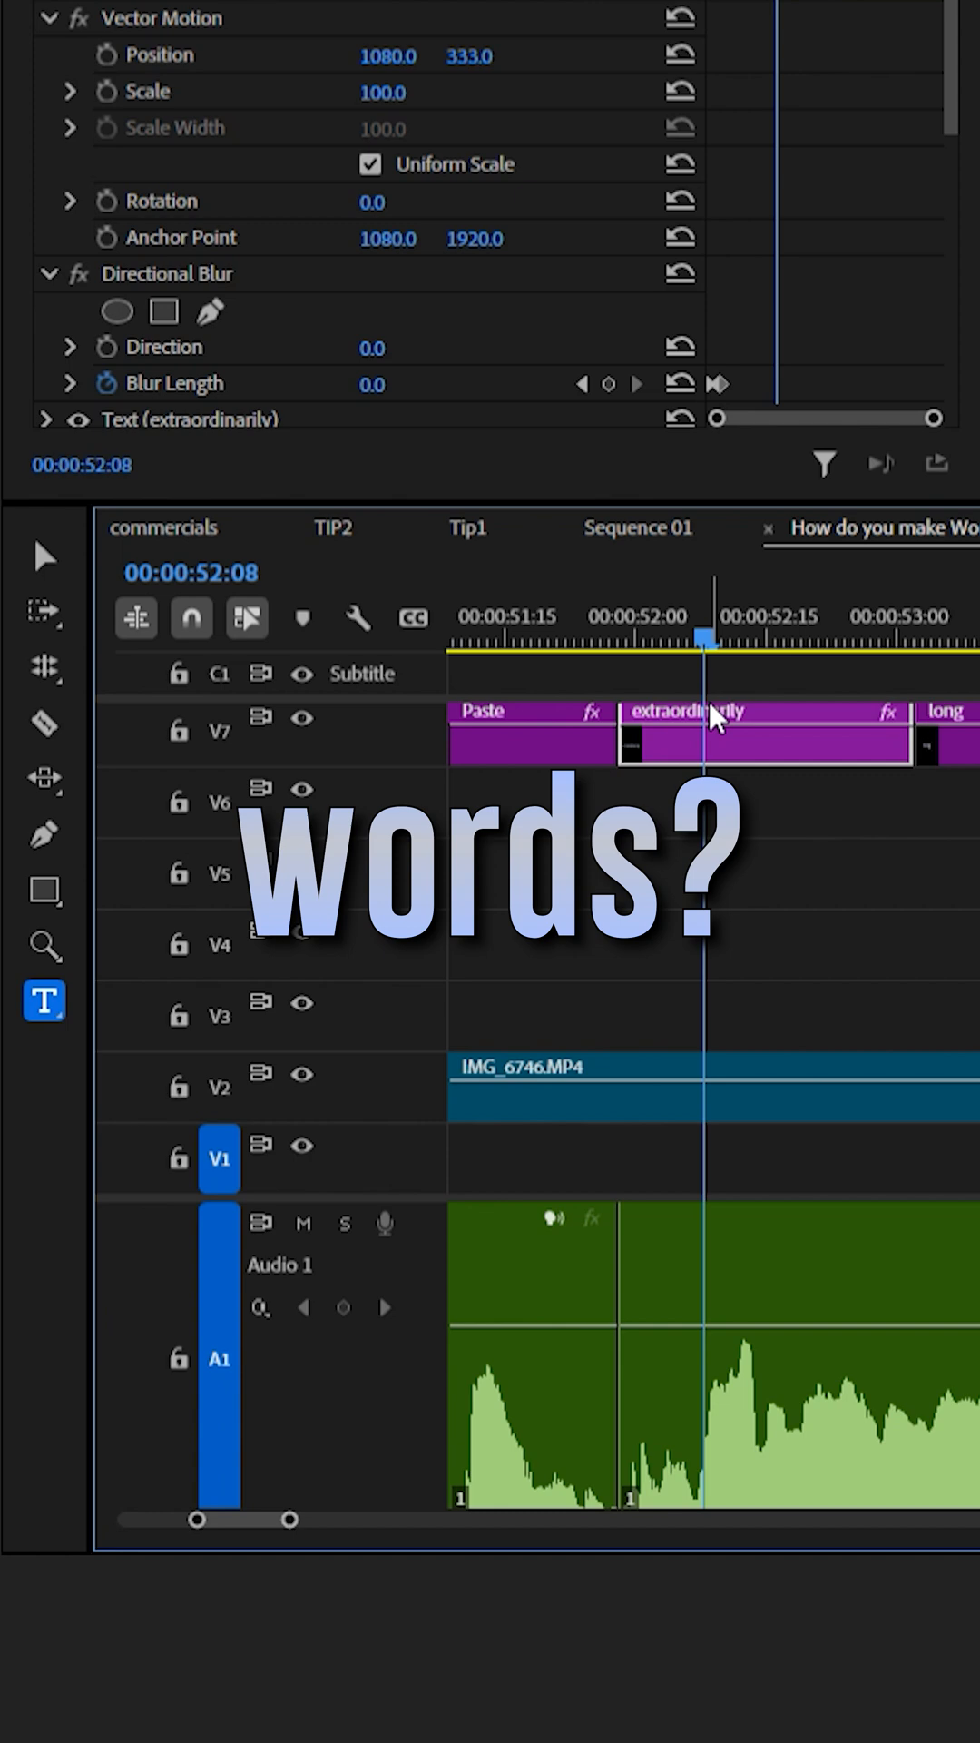
Activate the Razor tool over the 'extraordinarily' word clip.
left_click(45, 723)
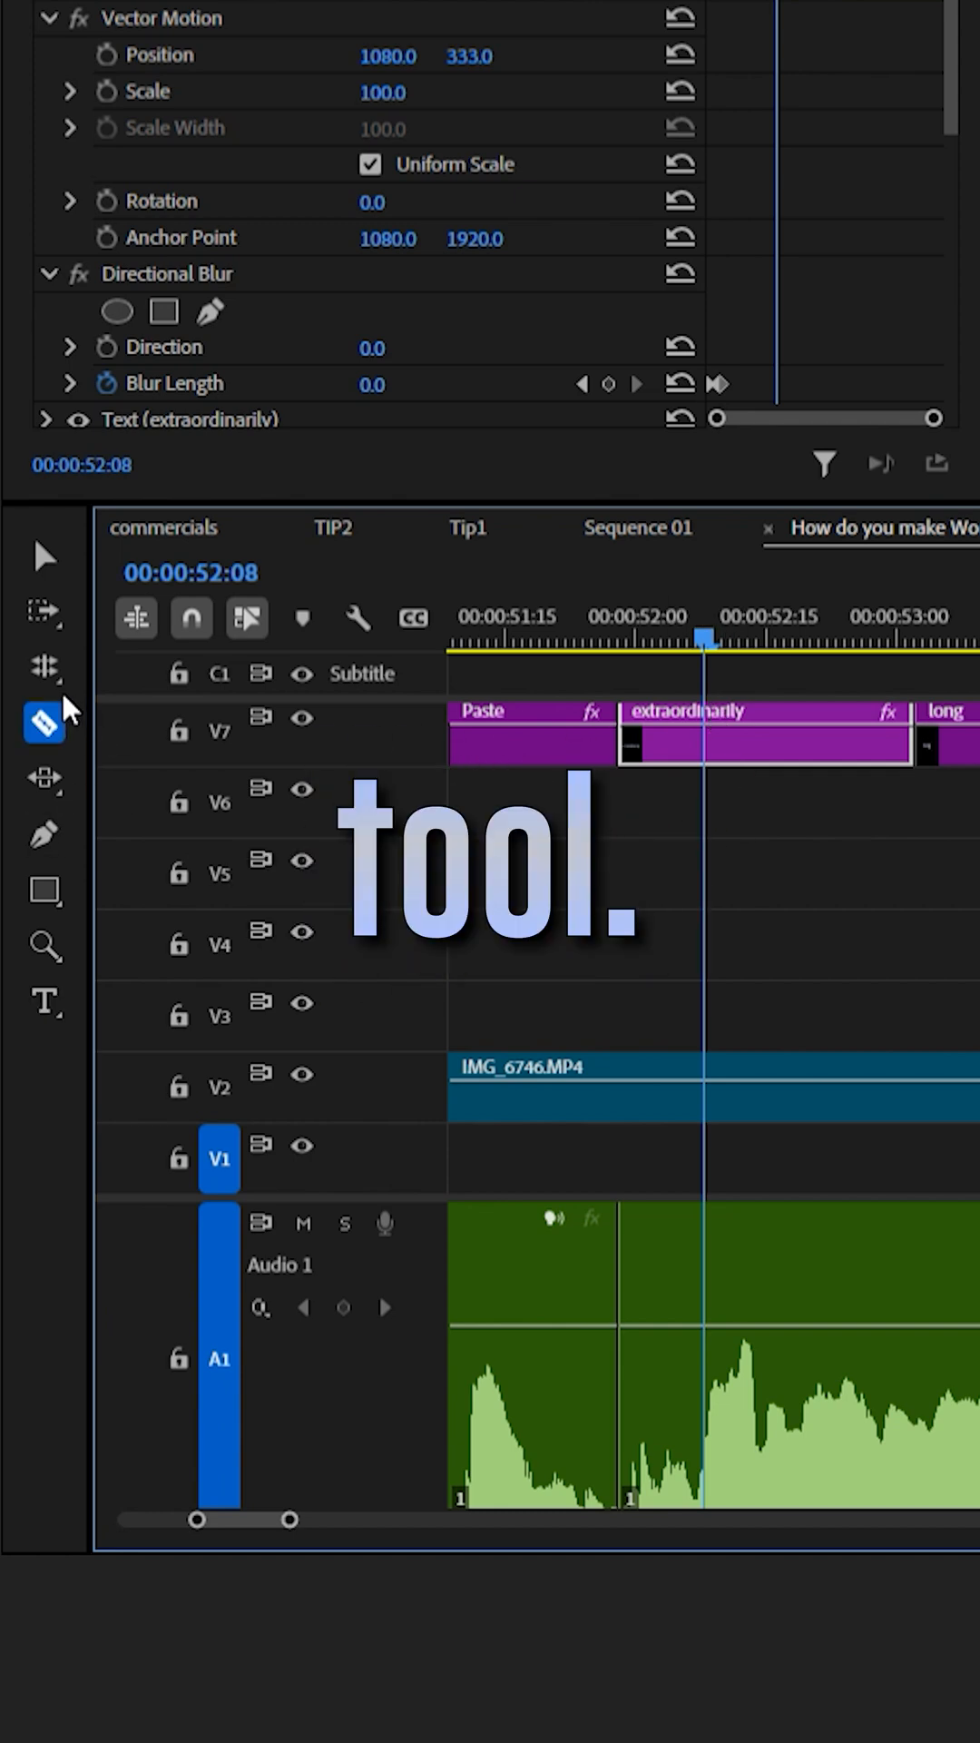